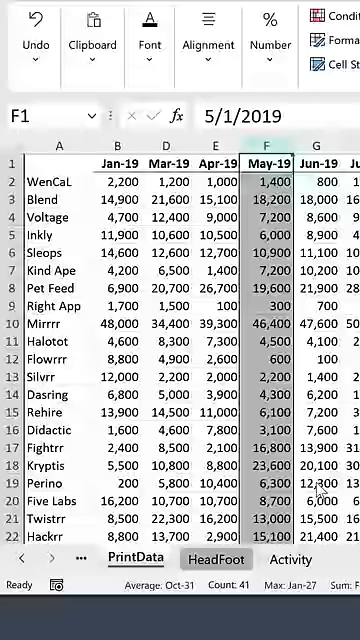
Hide the Nov-19 column by repeating the hide command with F4, leaving Oct-19 beside Dec-19
{"action": "scroll", "scroll_direction": "right", "scroll_amount": 3}
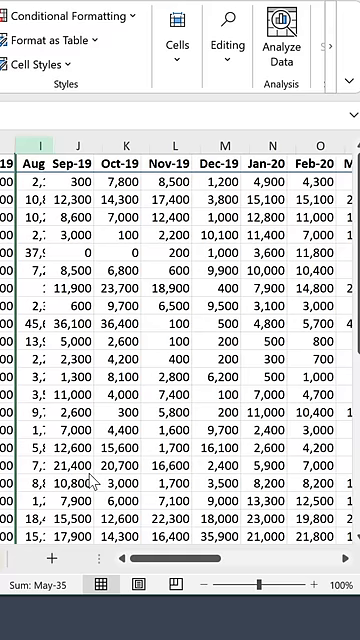
{"action": "key", "text": "F4"}
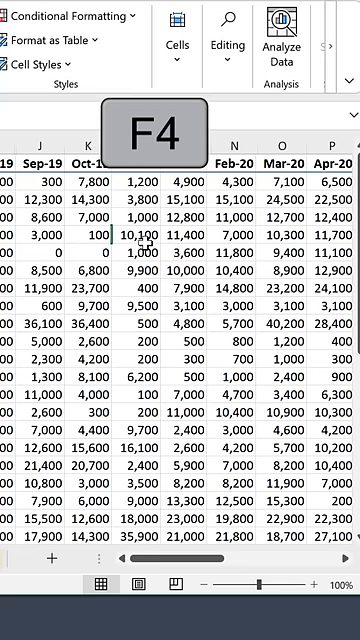